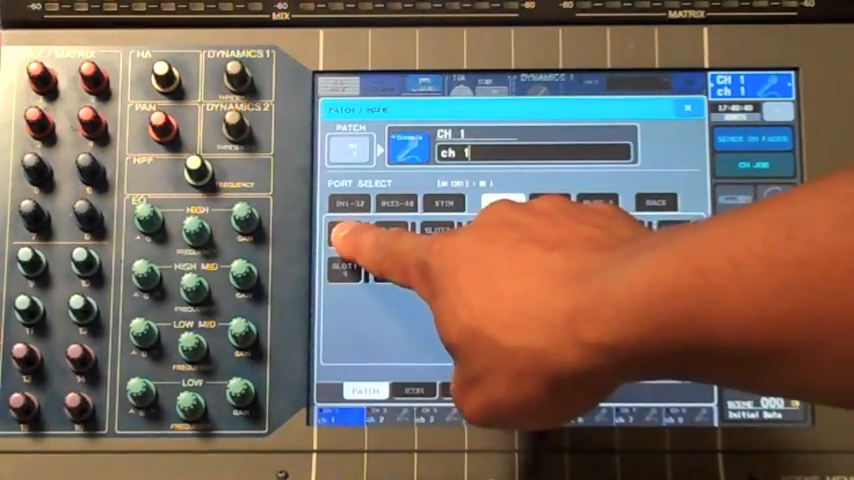
Select CH 2 as the channel to patch in the PATCH/NAME window.
left_click(502, 202)
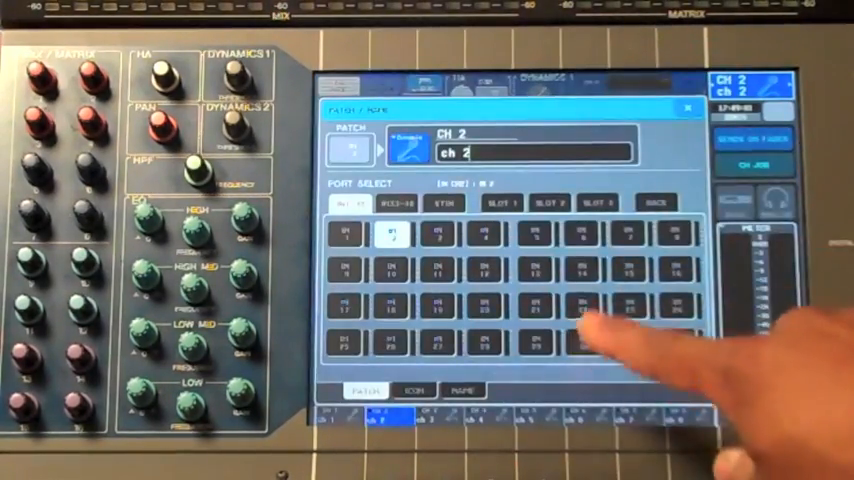
Switch the CH 2 port list to the SLOT 1 card ports.
left_click(500, 202)
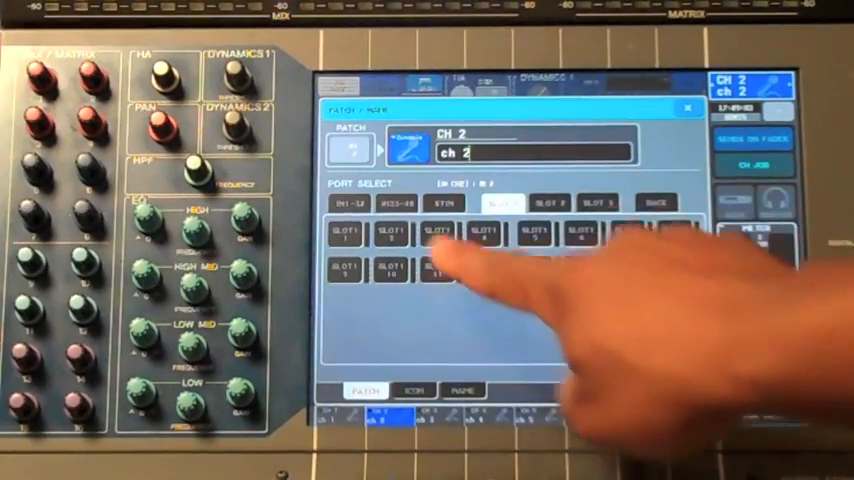
left_click(388, 232)
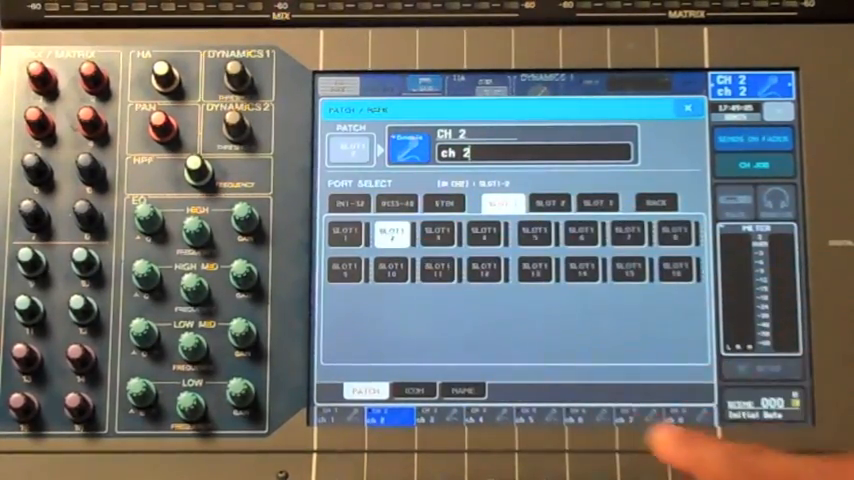